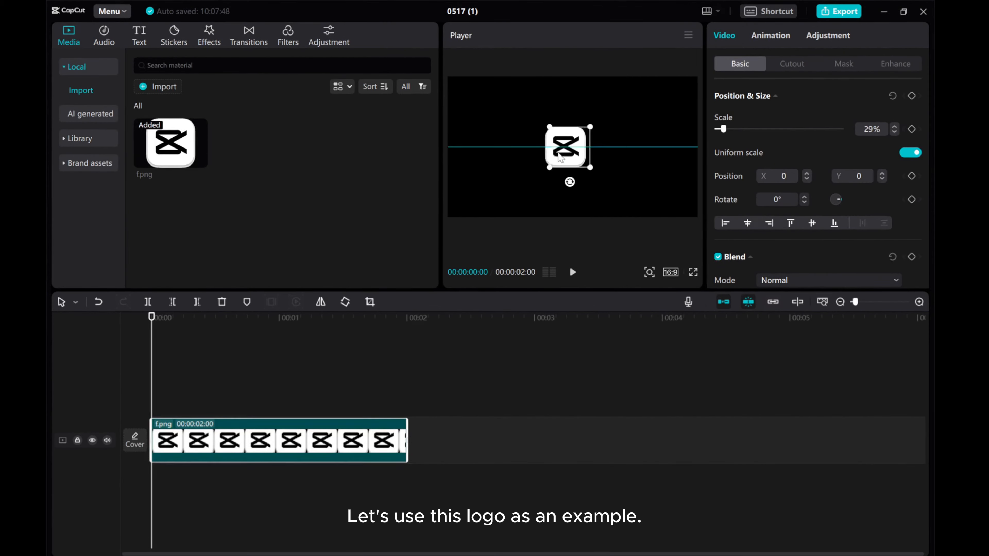
Shrink the logo to 23% scale and shift it left to X -810.
{"action": "left_click_drag", "start_coordinate": [570, 149], "coordinate": [520, 148]}
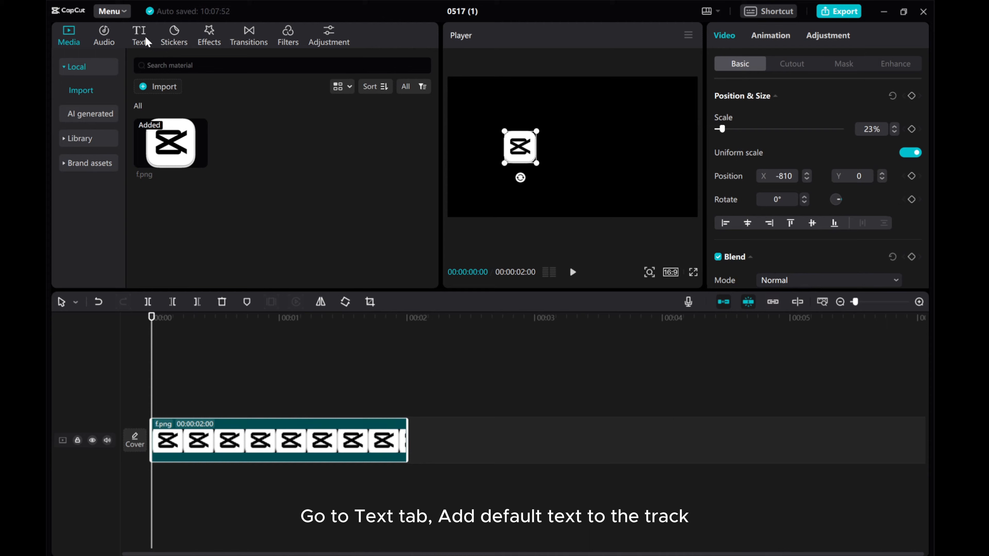
Add a default text layer reading CAPCUT and place it just right of the logo.
{"action": "left_click", "coordinate": [138, 35]}
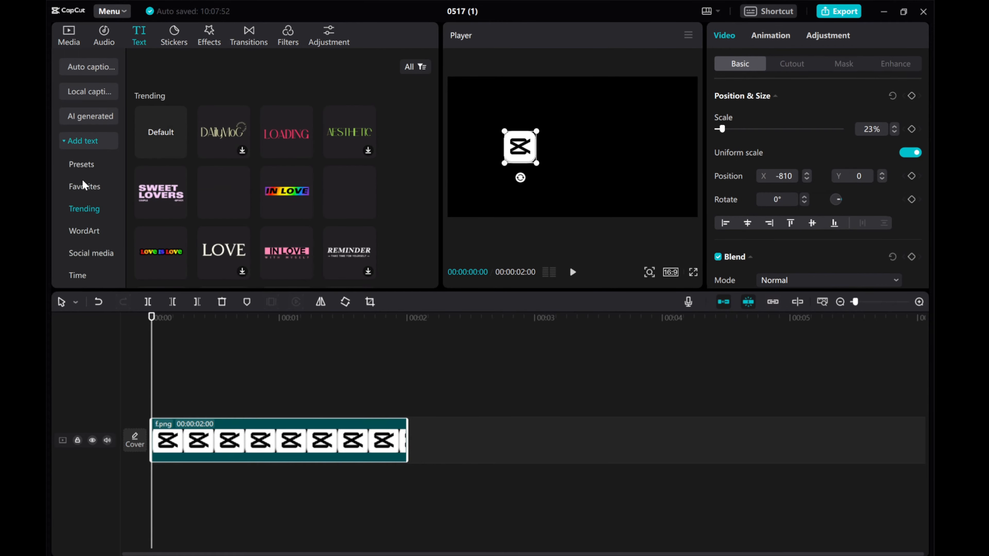
{"action": "left_click", "coordinate": [160, 132]}
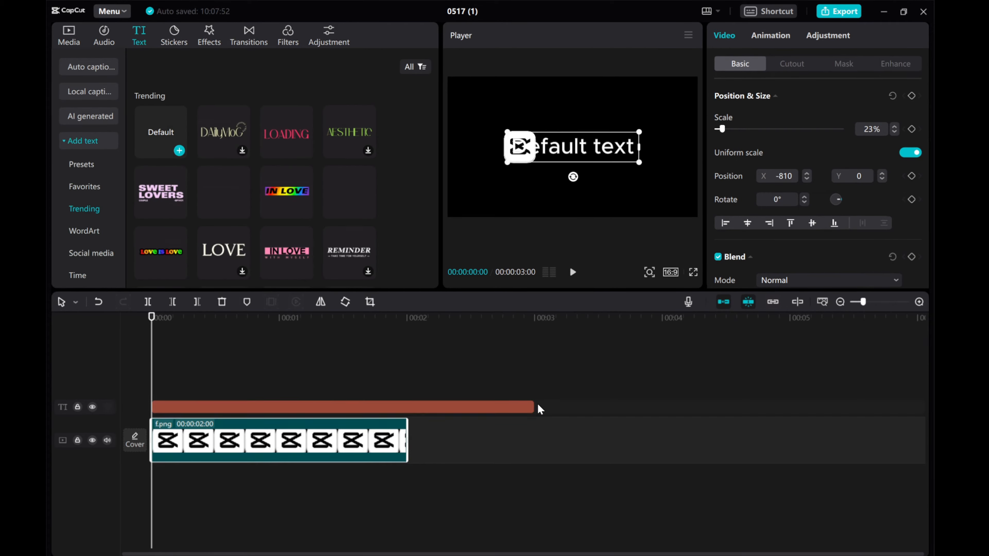
{"action": "mouse_move", "coordinate": [535, 413]}
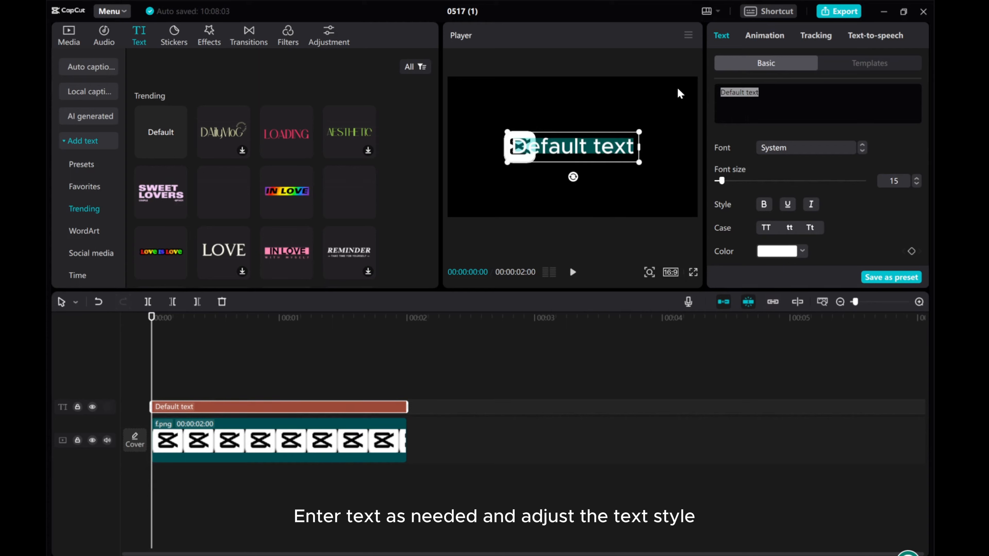
{"action": "type", "text": "ca"}
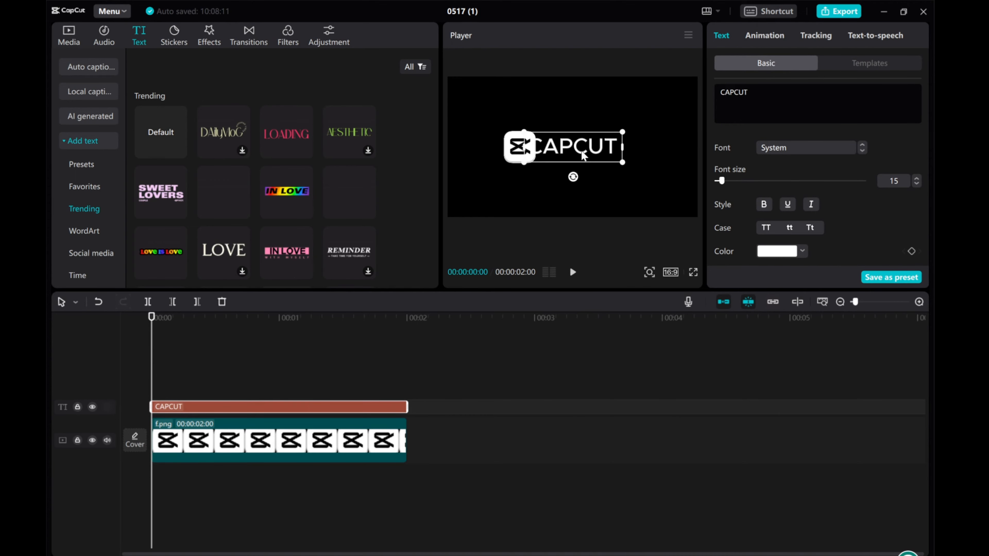
{"action": "left_click_drag", "start_coordinate": [564, 147], "coordinate": [587, 146]}
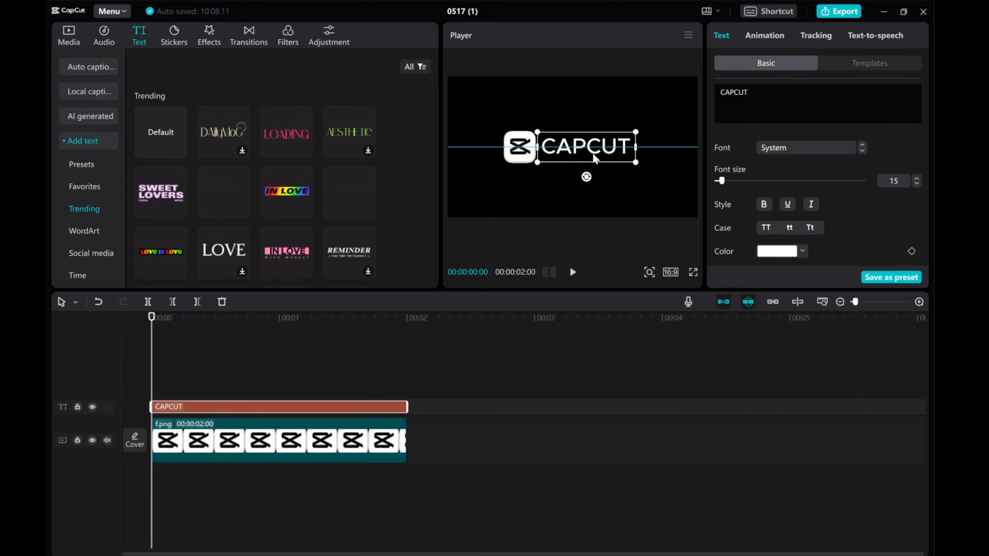
{"action": "mouse_move", "coordinate": [605, 248]}
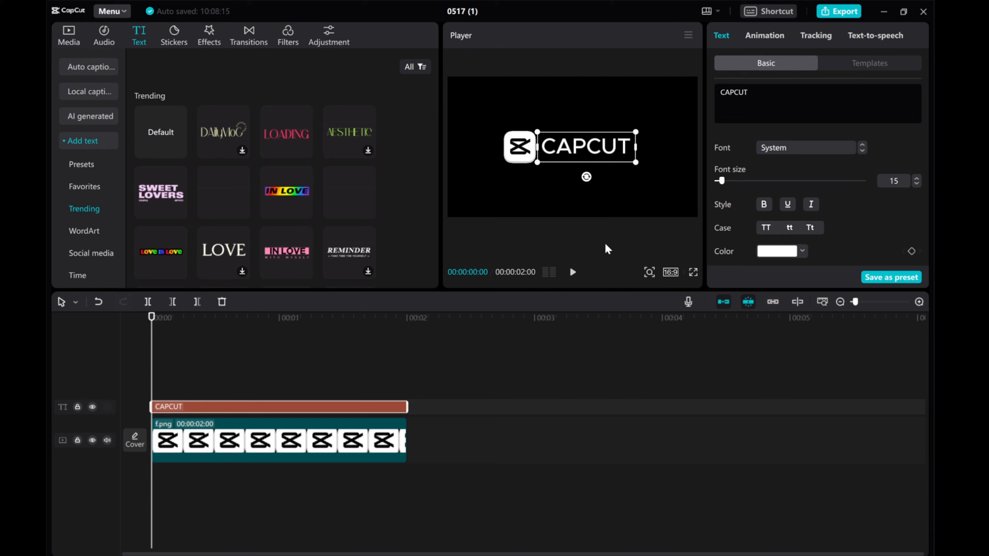
{"action": "mouse_move", "coordinate": [761, 215]}
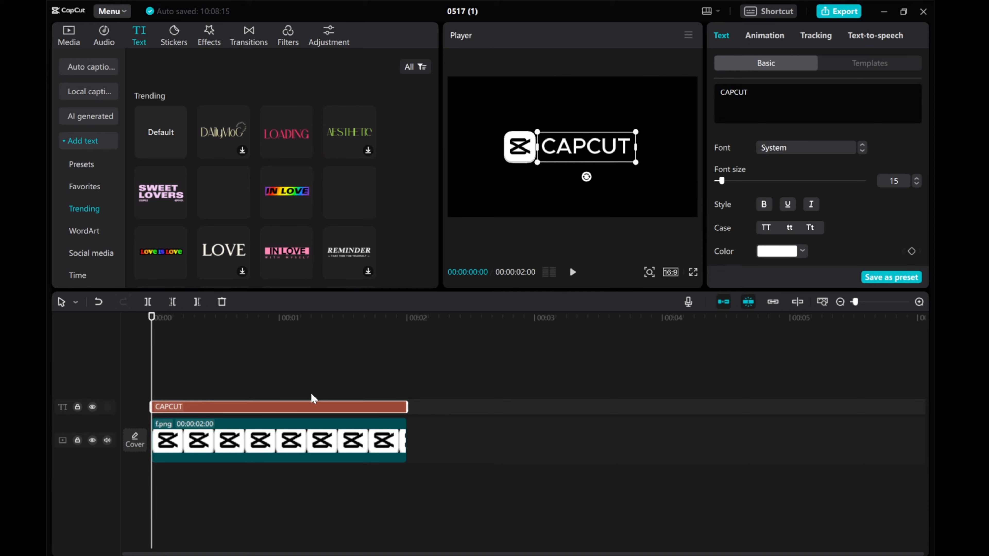
{"action": "mouse_move", "coordinate": [306, 414]}
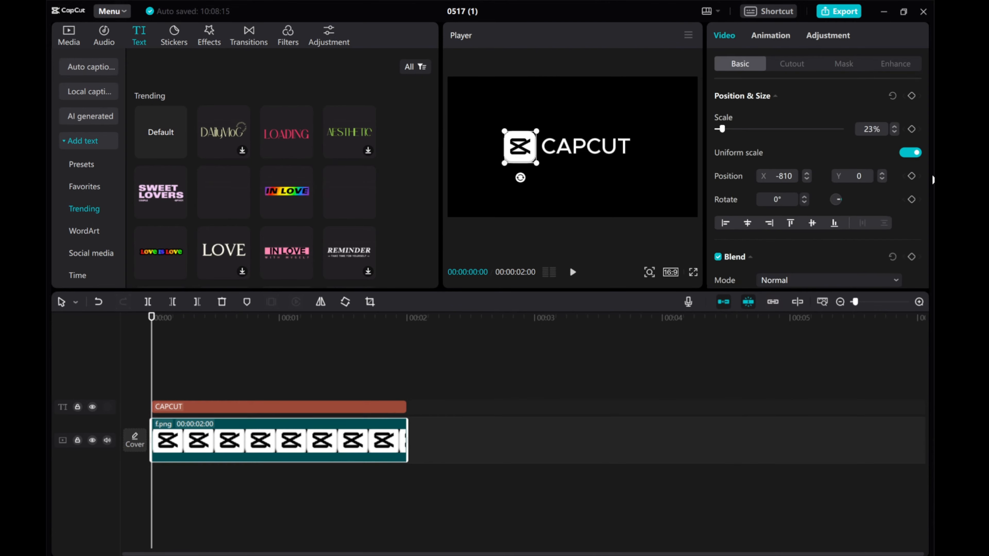
{"action": "mouse_move", "coordinate": [912, 96]}
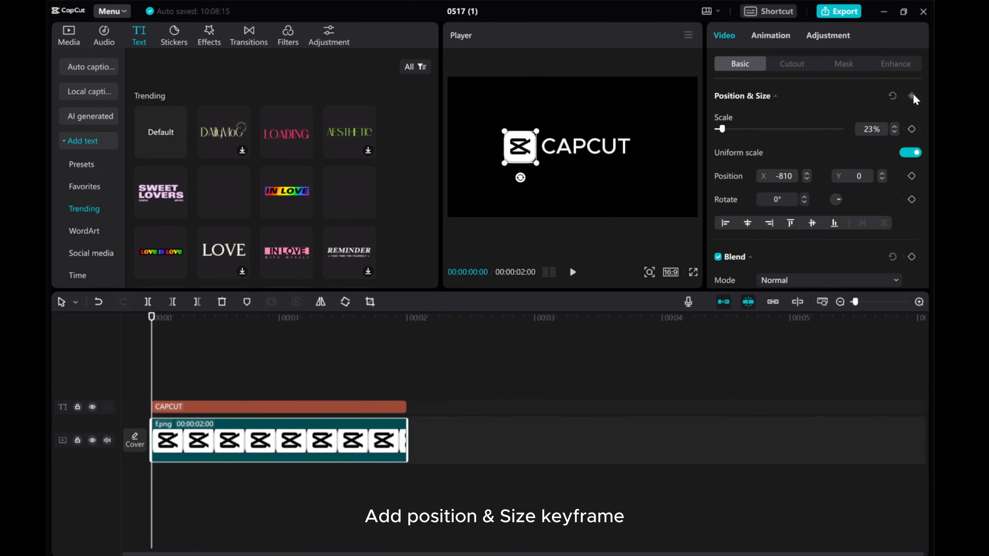
Keyframe the logo enlarged to 81% and tilted over the middle of the CAPCUT text.
{"action": "left_click", "coordinate": [911, 96]}
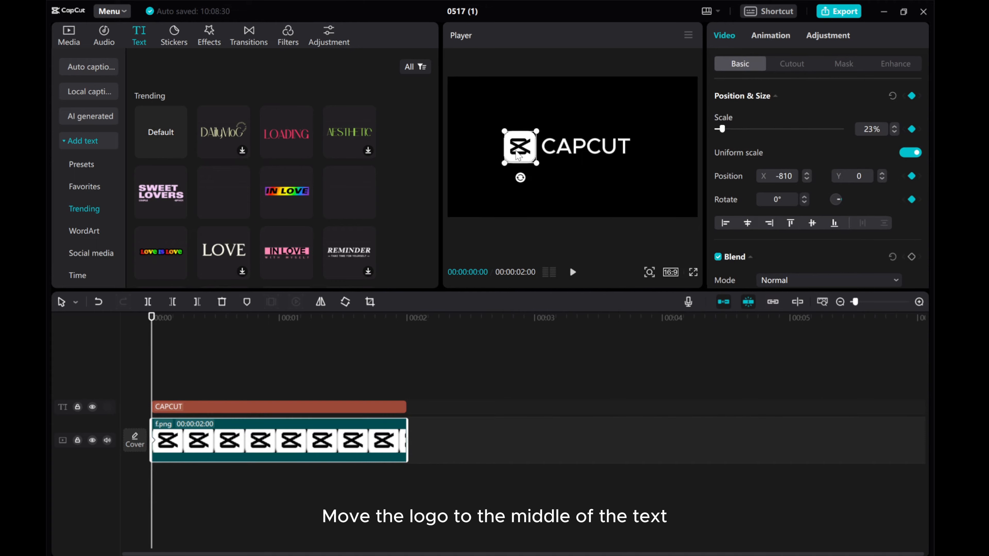
{"action": "left_click_drag", "start_coordinate": [520, 146], "coordinate": [585, 146]}
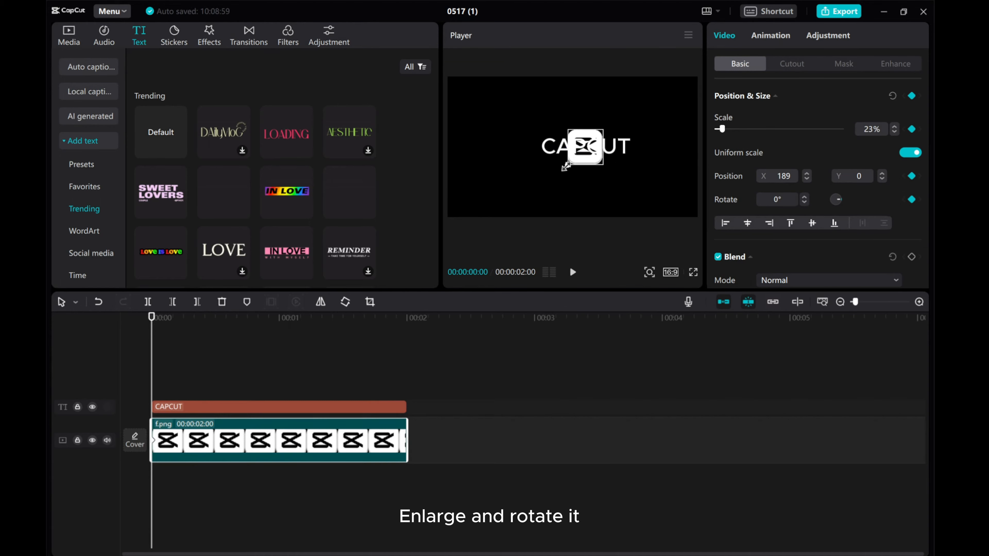
{"action": "left_click_drag", "start_coordinate": [567, 165], "coordinate": [526, 207]}
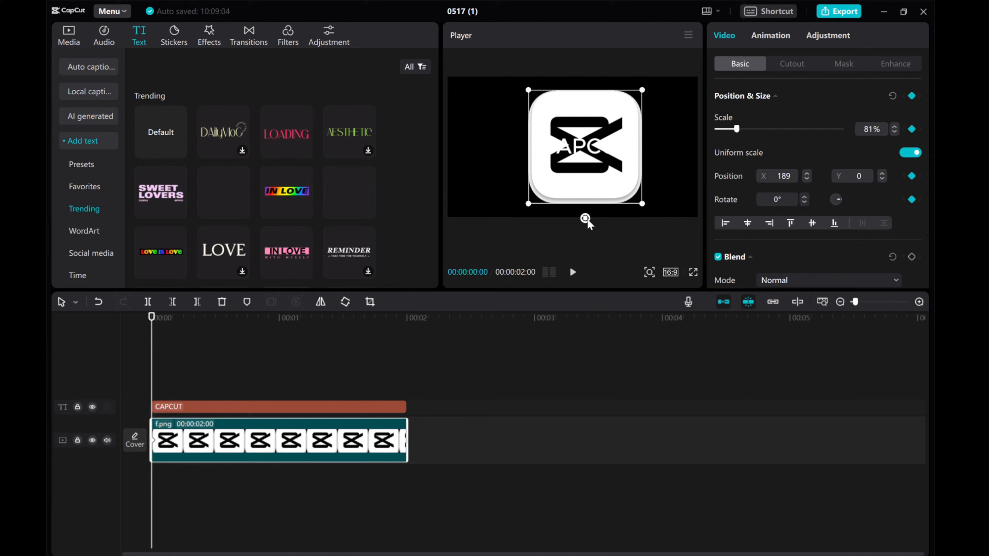
{"action": "left_click_drag", "start_coordinate": [585, 219], "coordinate": [532, 193]}
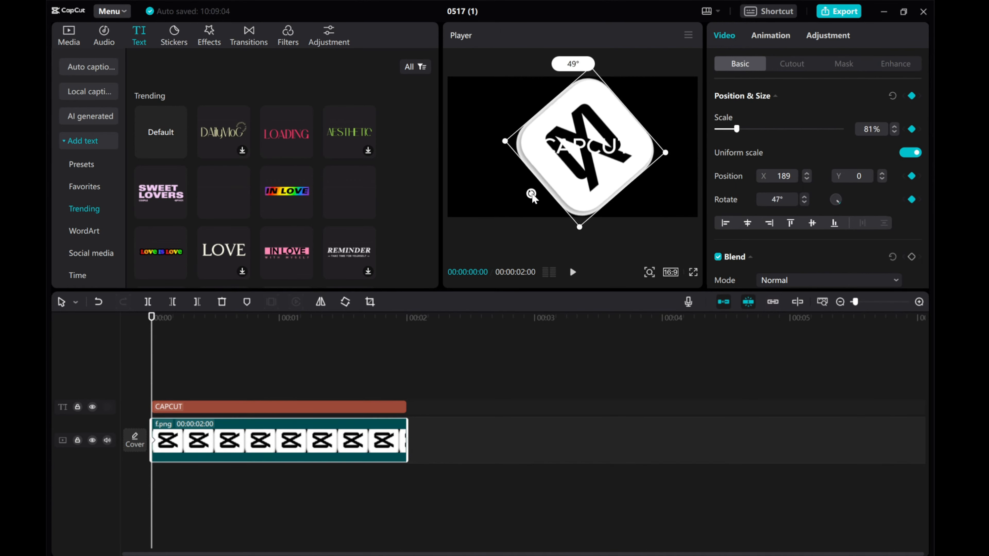
{"action": "left_click_drag", "start_coordinate": [533, 194], "coordinate": [526, 186]}
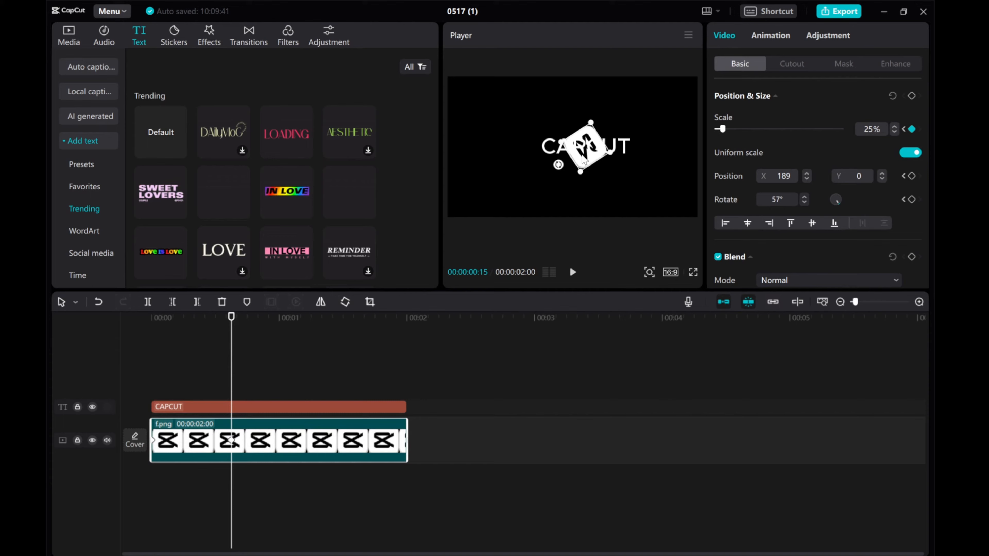
Key the logo small at the text's right end, then slide it back along the text at 1s.
{"action": "left_click_drag", "start_coordinate": [586, 147], "coordinate": [650, 147]}
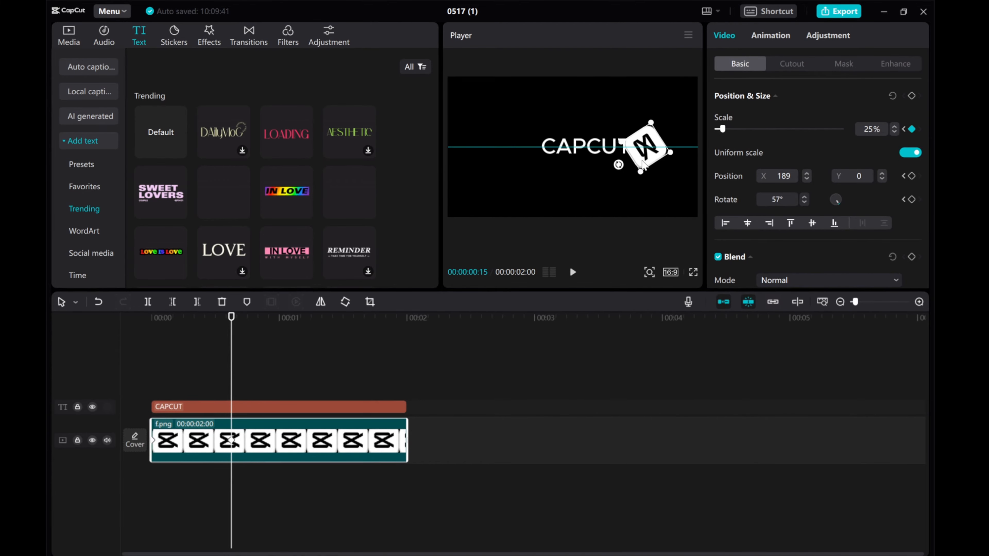
{"action": "left_click_drag", "start_coordinate": [618, 164], "coordinate": [593, 146]}
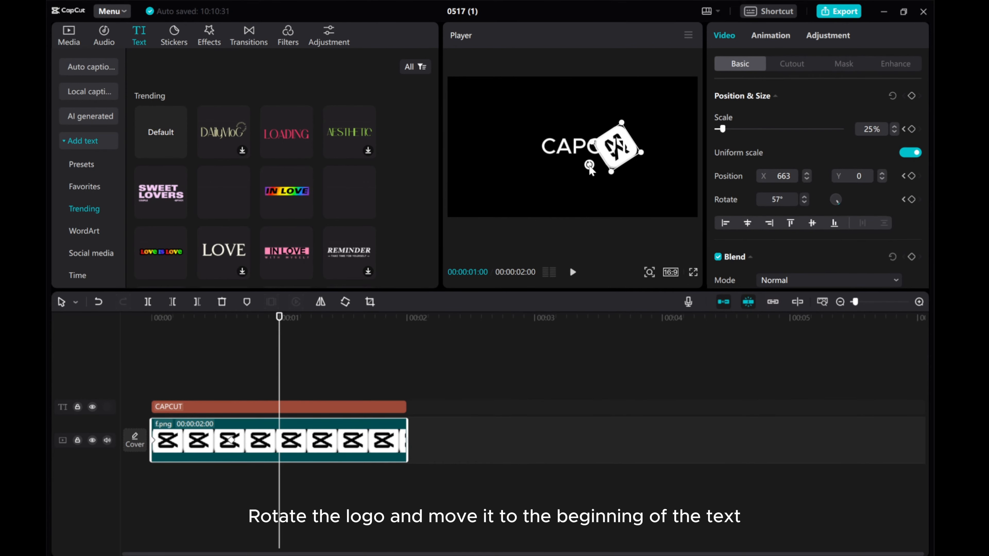
{"action": "left_click_drag", "start_coordinate": [592, 166], "coordinate": [604, 177]}
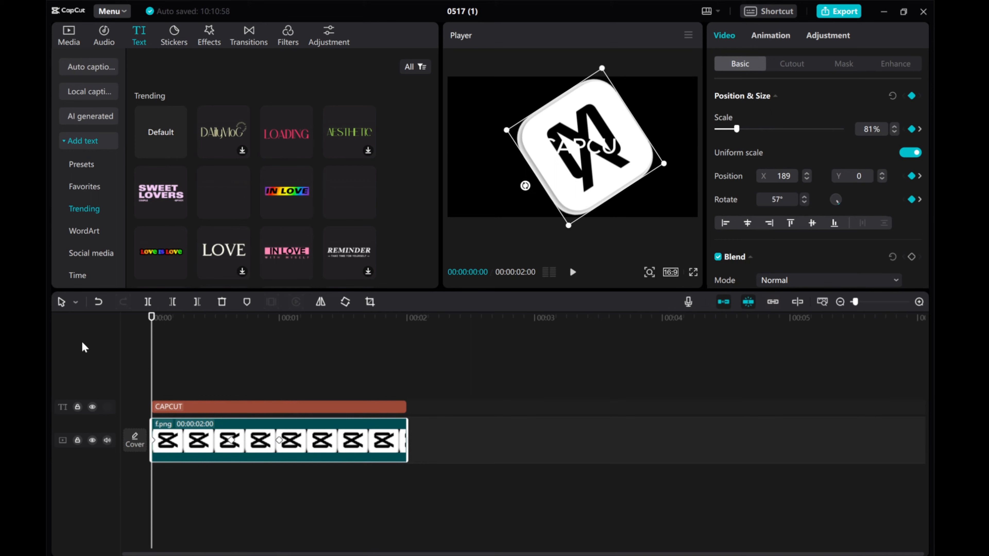
Preview the animation, then push the logo's keyframe later to slow the sweep.
{"action": "left_click", "coordinate": [572, 272]}
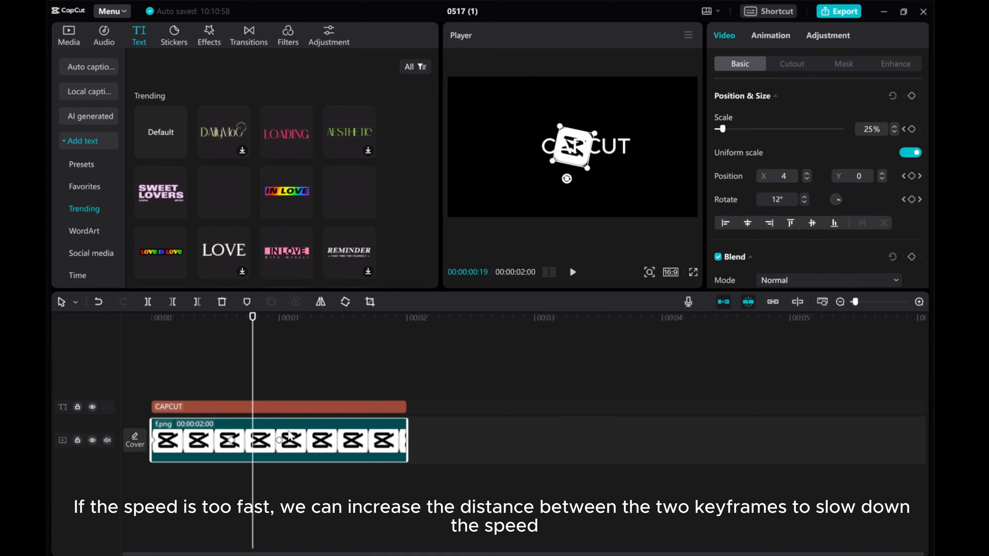
{"action": "left_click", "coordinate": [279, 439]}
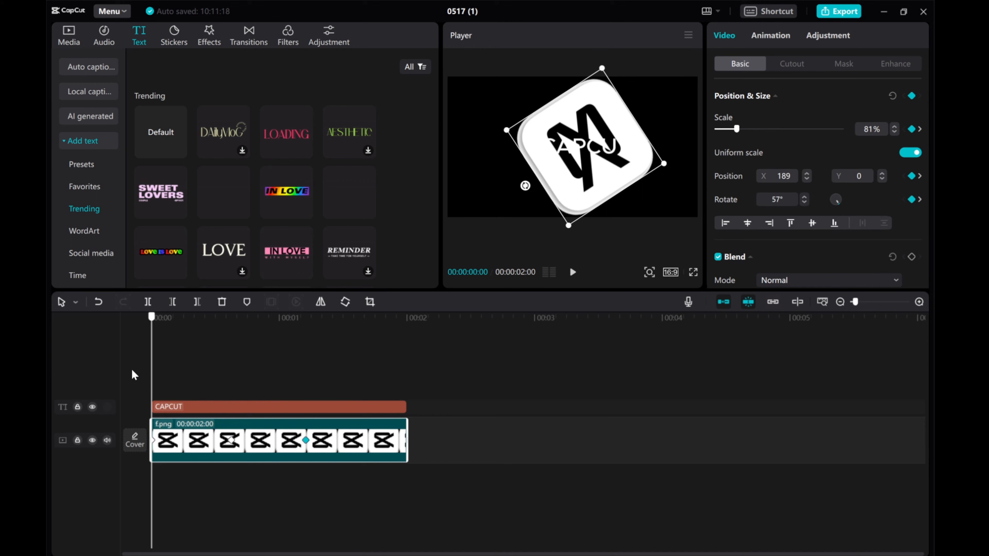
{"action": "left_click_drag", "start_coordinate": [150, 316], "coordinate": [364, 317]}
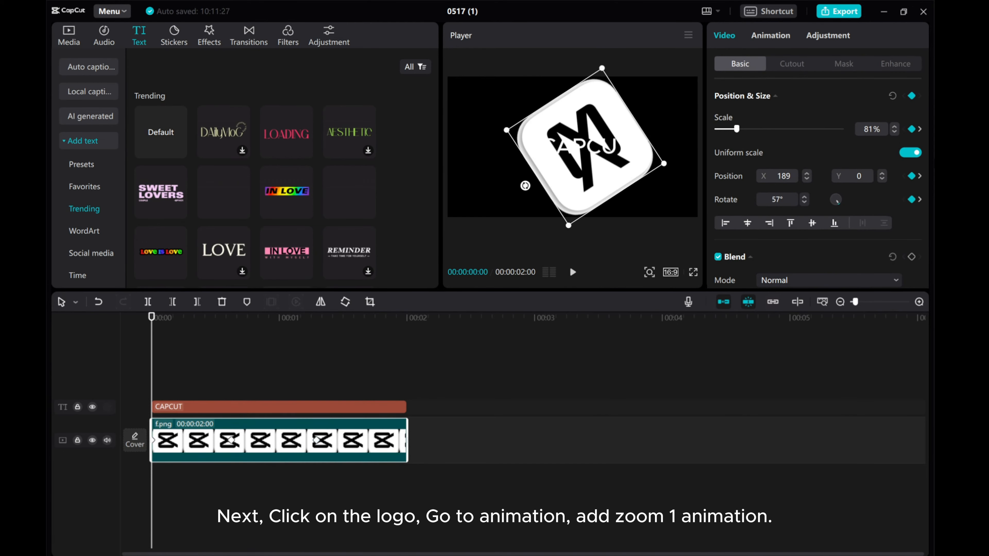
Apply the Zoom 1 entrance animation to the logo, shortened to about 0.4 seconds, and preview it.
{"action": "left_click", "coordinate": [770, 36]}
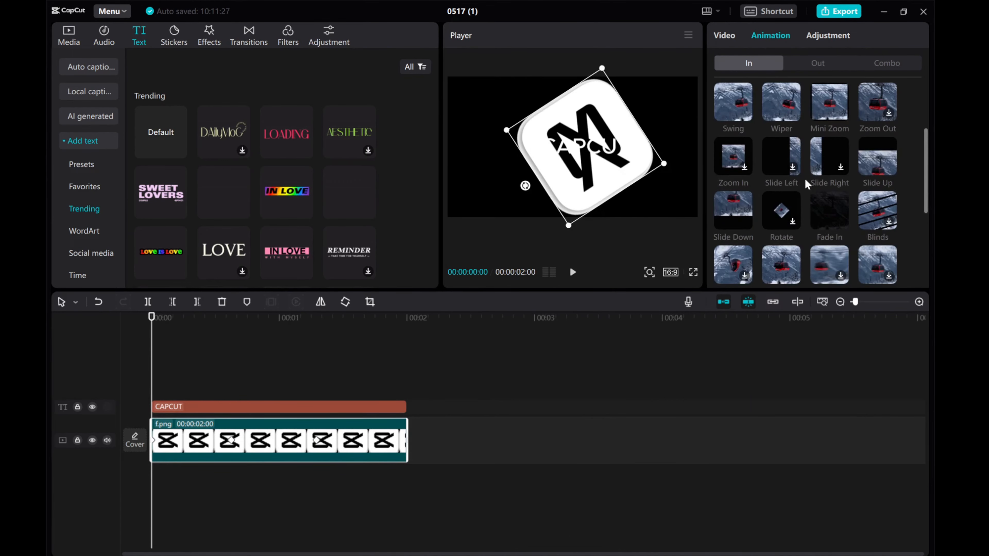
{"action": "scroll", "scroll_direction": "down", "scroll_amount": 3}
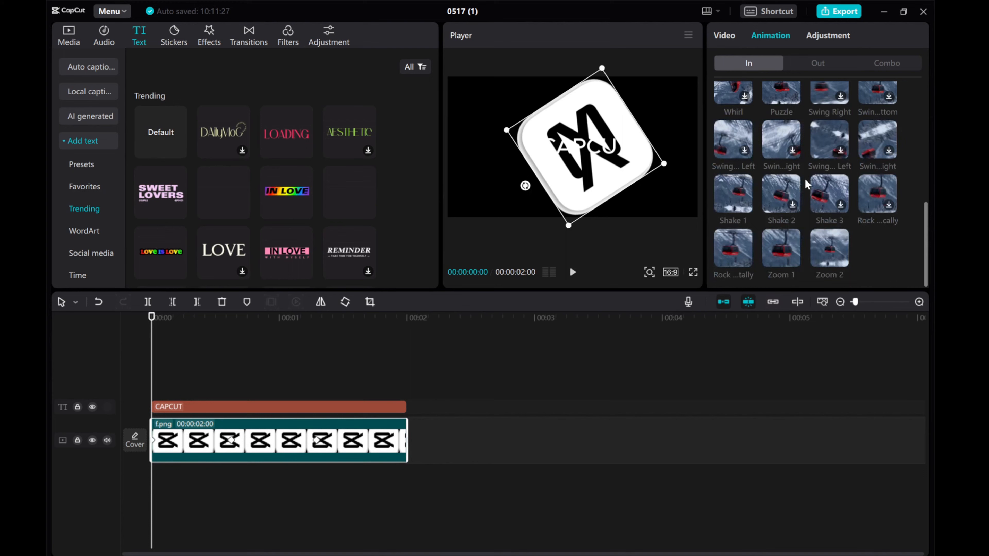
{"action": "left_click", "coordinate": [781, 246]}
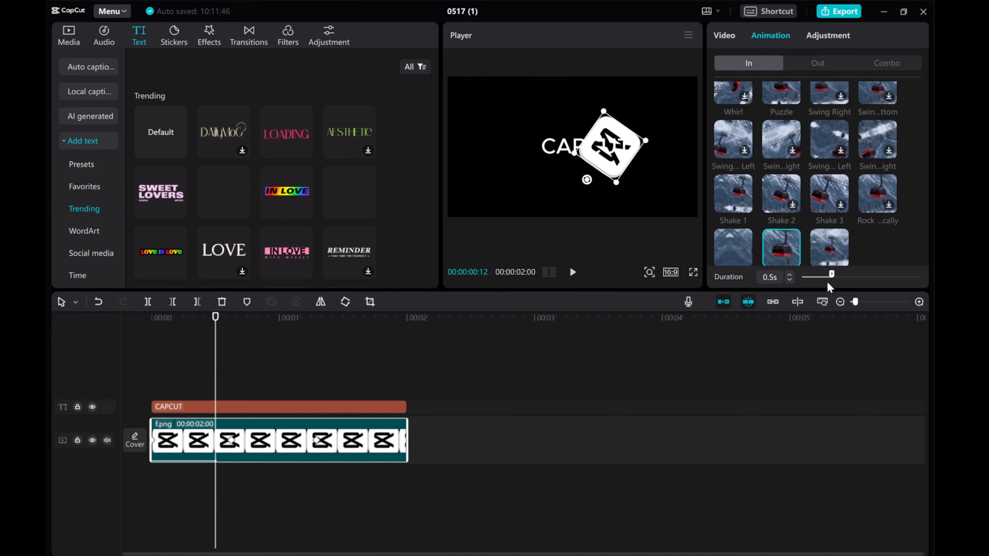
{"action": "left_click_drag", "start_coordinate": [831, 276], "coordinate": [822, 276]}
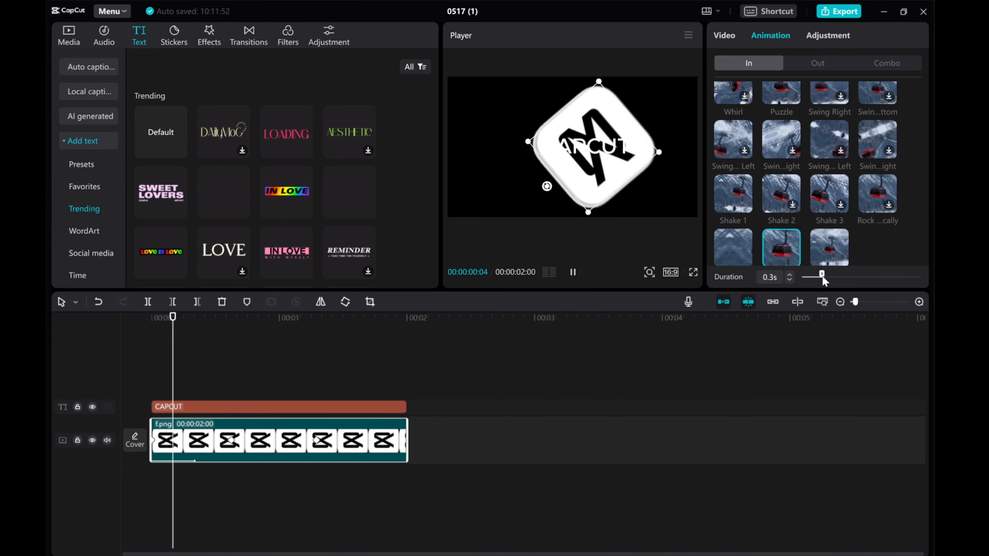
{"action": "left_click_drag", "start_coordinate": [821, 273], "coordinate": [826, 274]}
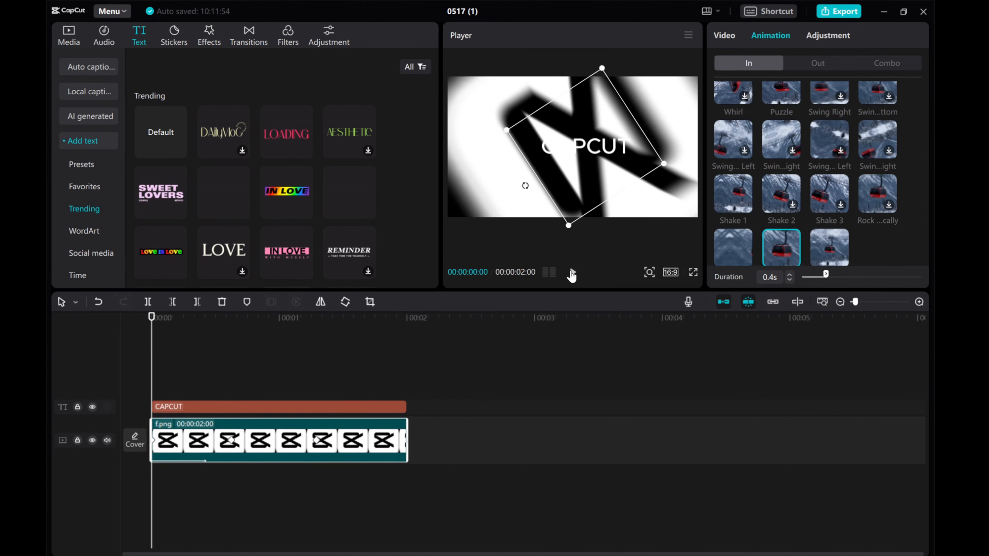
{"action": "left_click", "coordinate": [570, 273]}
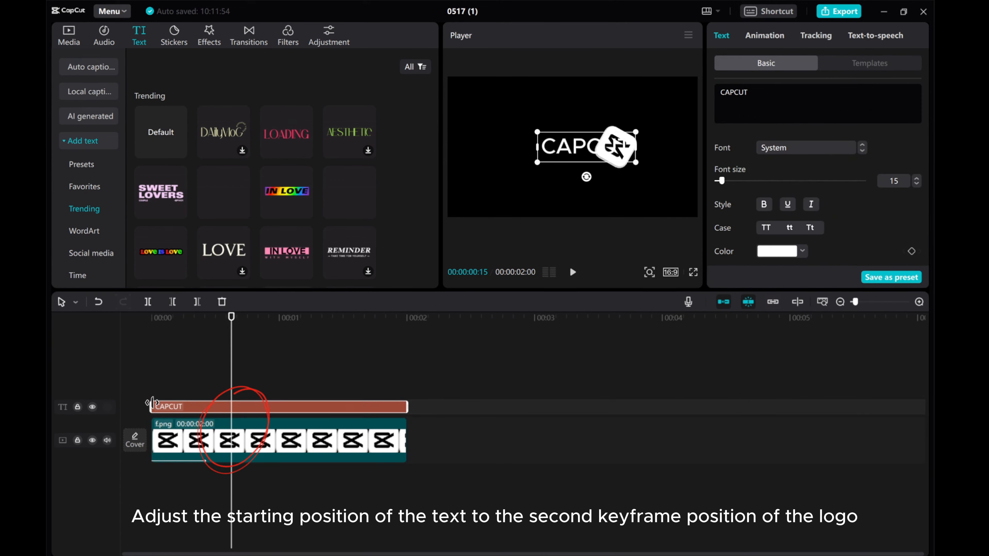
Trim the CAPCUT text to start about 15 frames in and convert it into a compound clip.
{"action": "left_click_drag", "start_coordinate": [153, 406], "coordinate": [232, 407]}
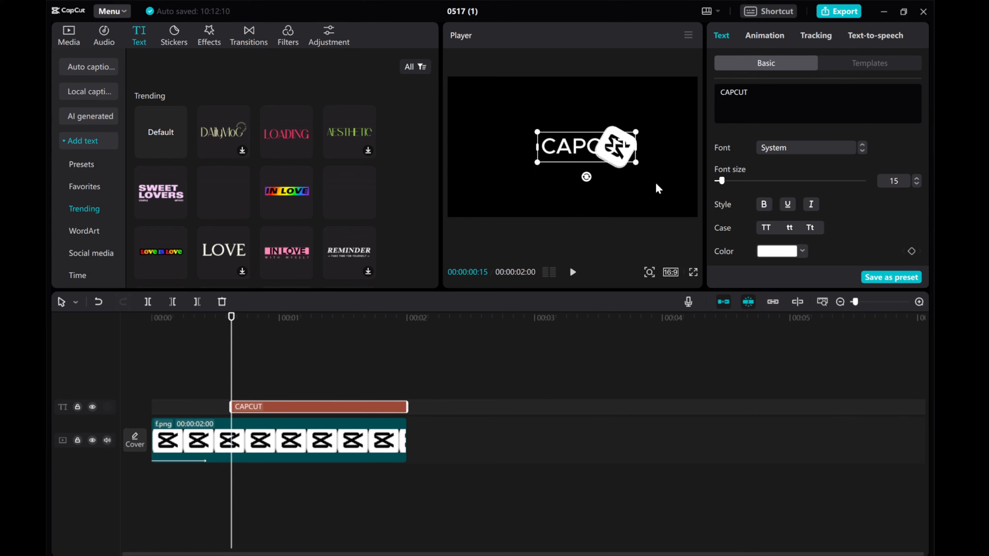
{"action": "mouse_move", "coordinate": [751, 55]}
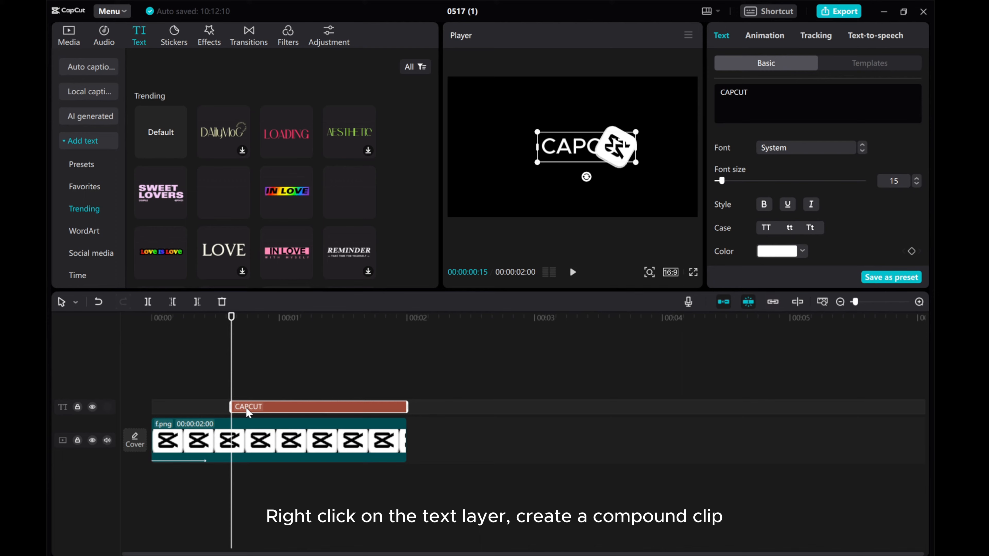
{"action": "right_click", "coordinate": [249, 407]}
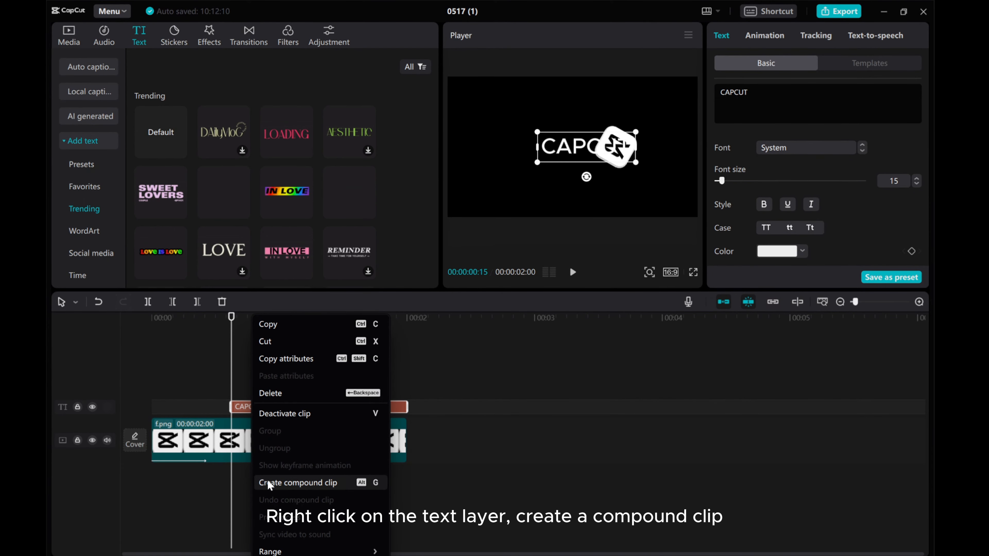
{"action": "left_click", "coordinate": [298, 483]}
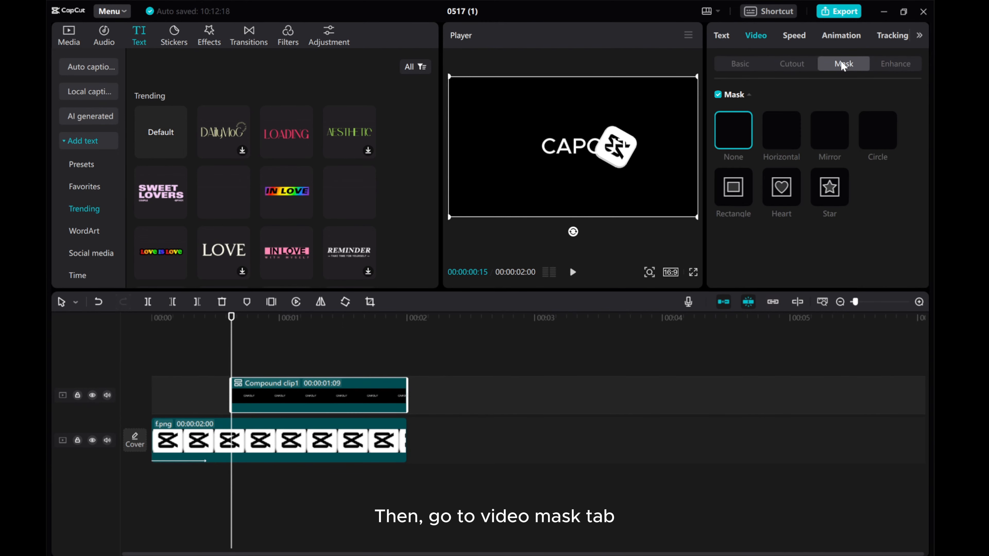
Mask the compound text clip with a 90°-rotated line mask placed just right of the logo.
{"action": "left_click", "coordinate": [781, 130]}
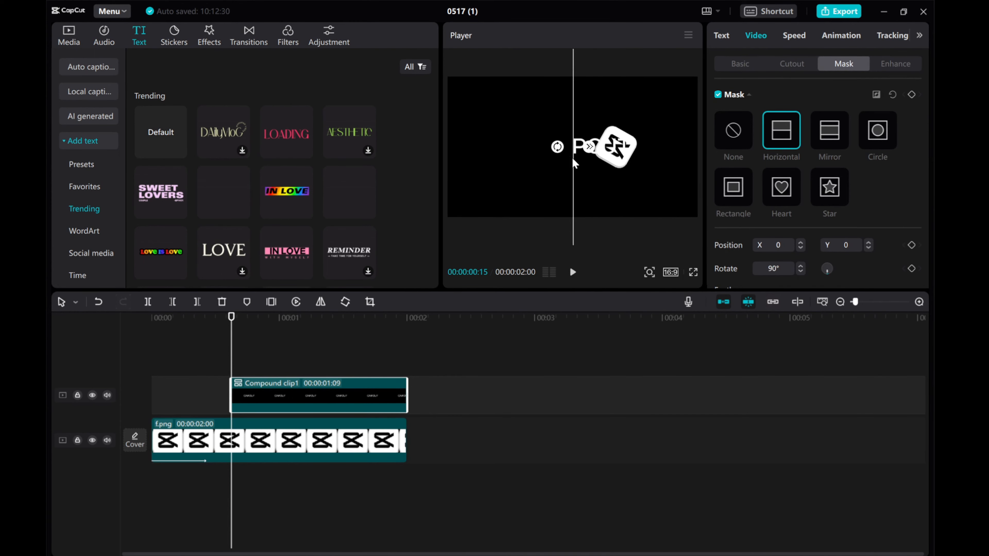
{"action": "left_click_drag", "start_coordinate": [593, 147], "coordinate": [628, 147]}
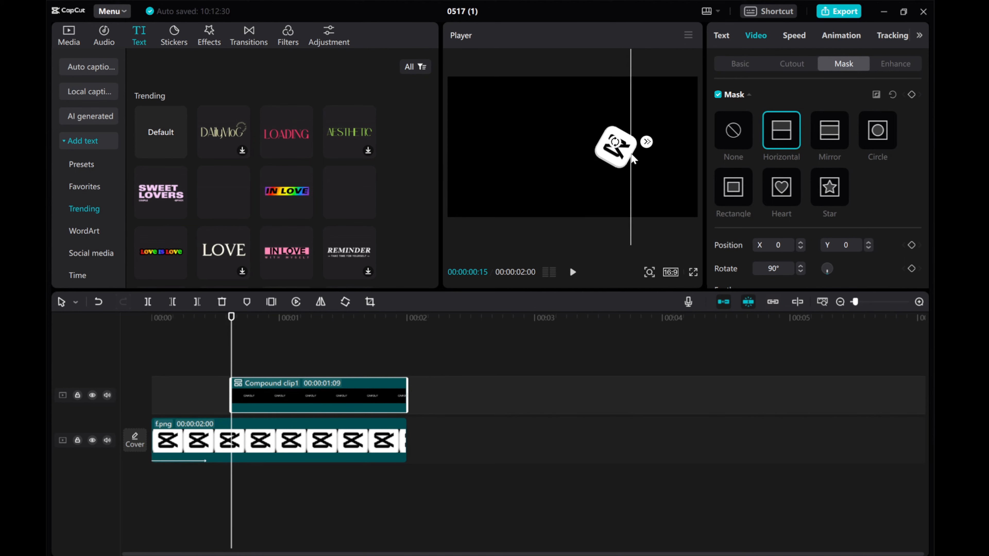
{"action": "left_click_drag", "start_coordinate": [624, 145], "coordinate": [615, 143]}
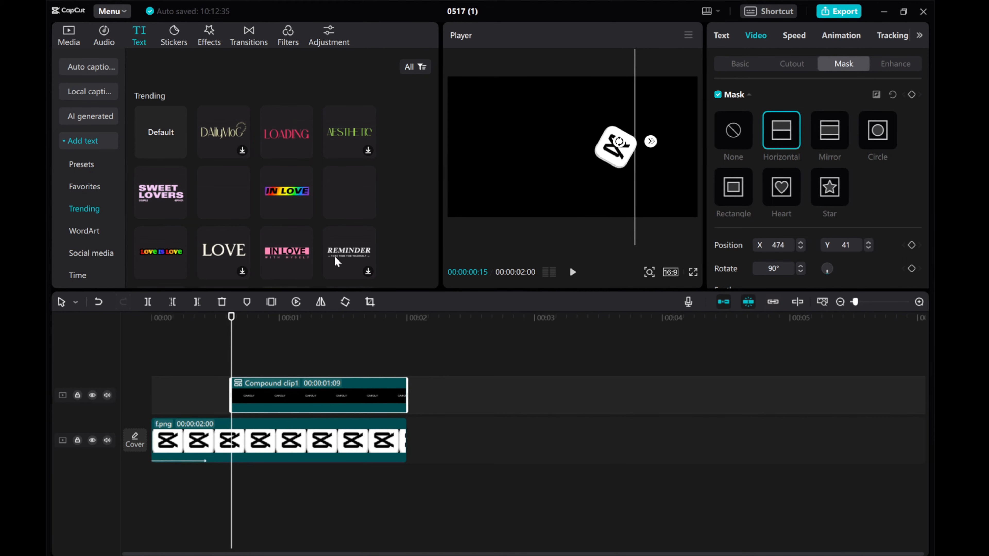
{"action": "left_click", "coordinate": [920, 302]}
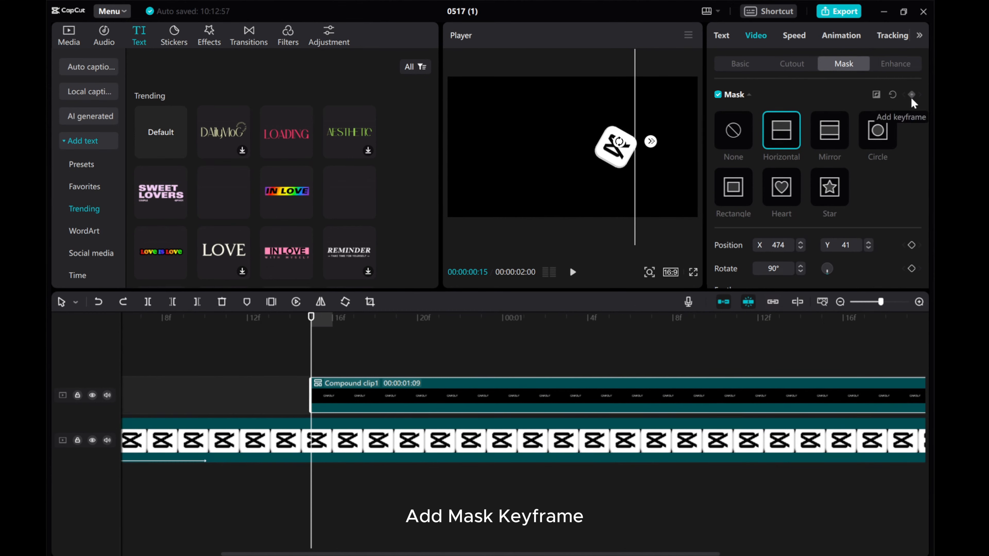
Record the mask's current position as a keyframe for the reveal sweep.
{"action": "left_click", "coordinate": [911, 95]}
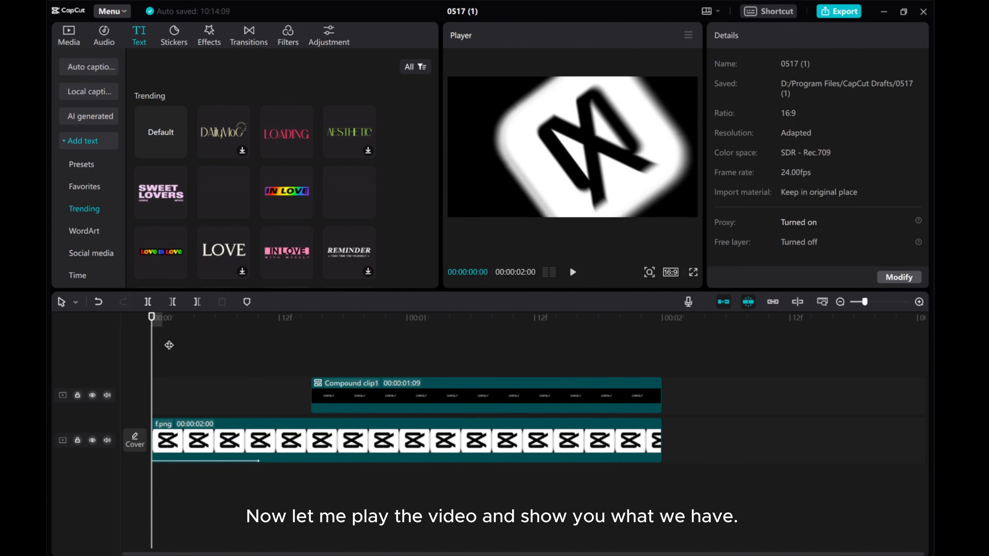
{"action": "left_click", "coordinate": [573, 272]}
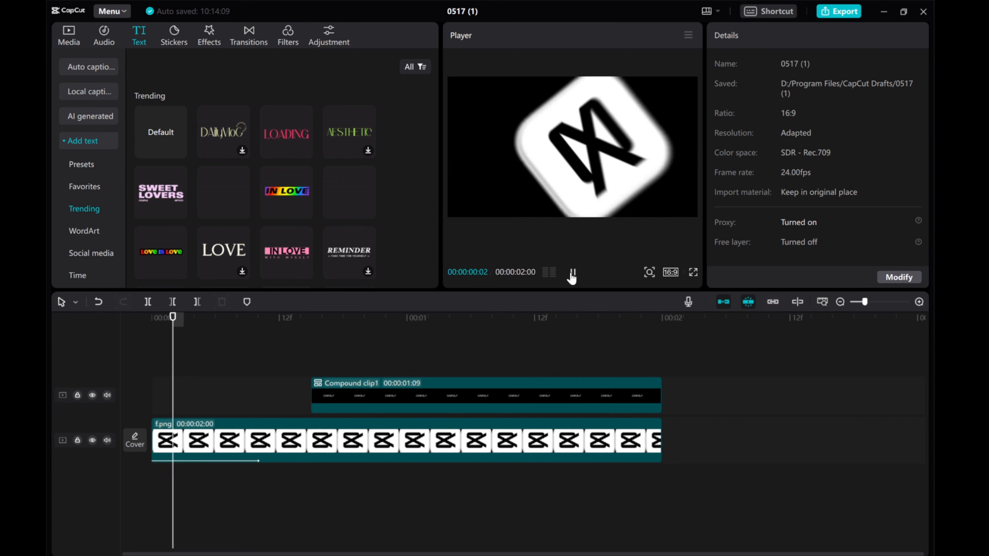
{"action": "left_click", "coordinate": [571, 272]}
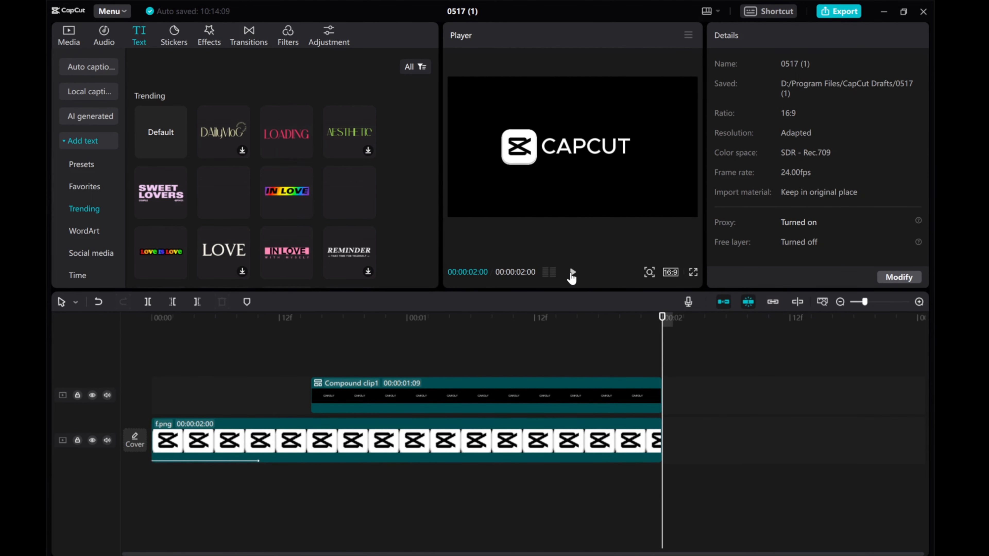
{"action": "left_click", "coordinate": [571, 272]}
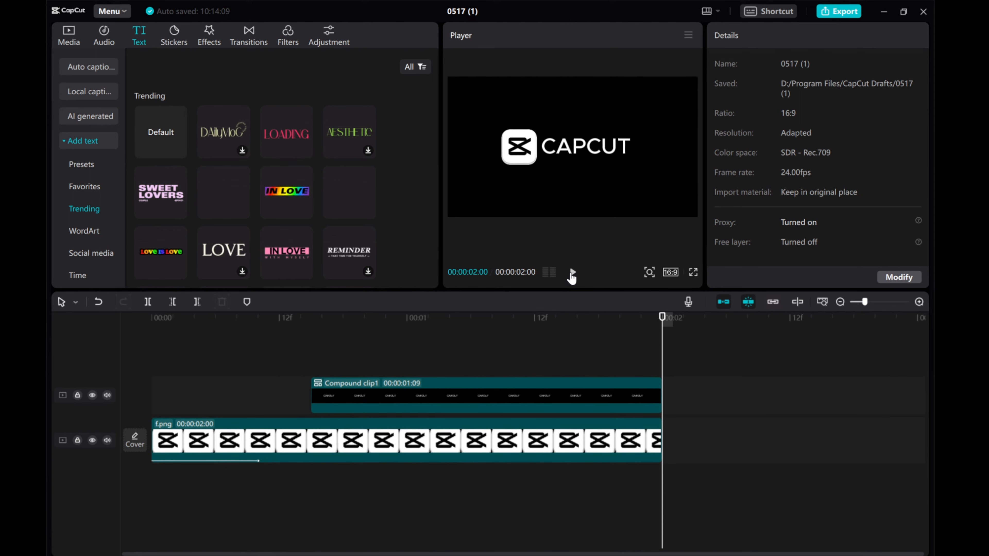
{"action": "left_click", "coordinate": [572, 272]}
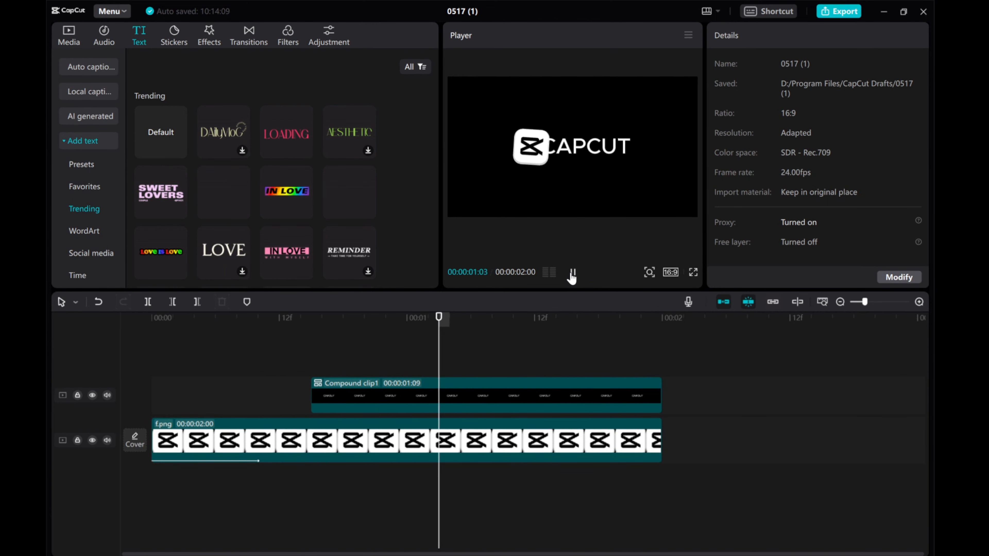